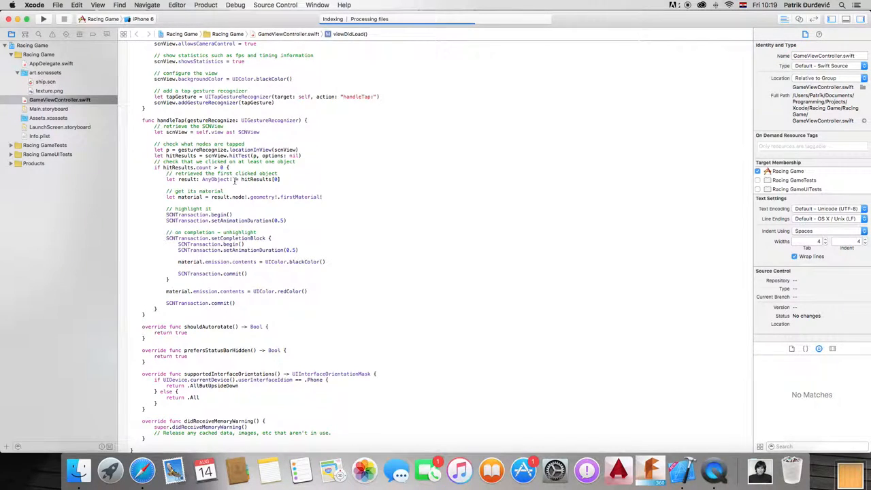
# Step: Add a setUpFloor() call in viewDidLoad below the ship's runAction line
pyautogui.scroll(3)
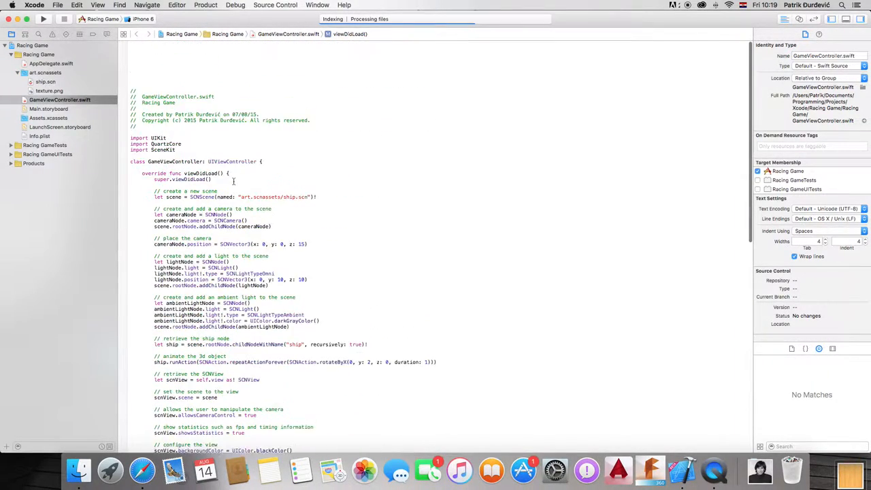
pyautogui.scroll(3)
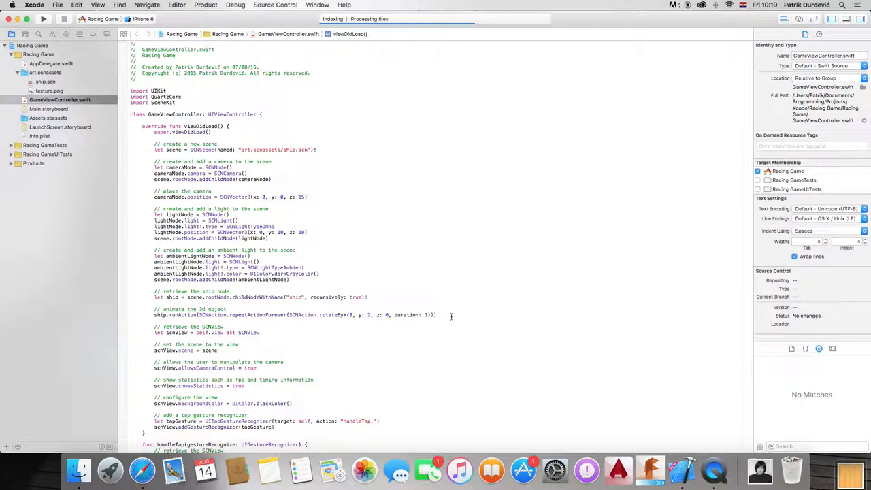
pyautogui.write('setUpFloor(')
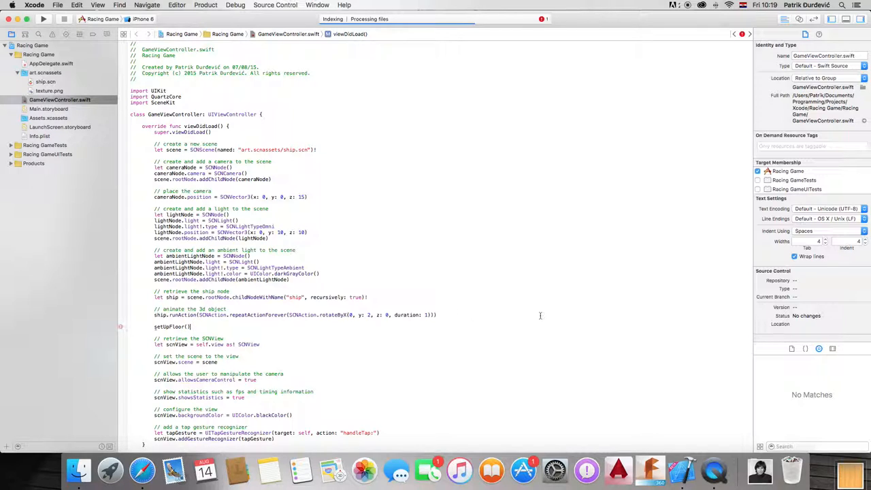
# Step: Move the setUpFloor() call after the ambient light and add an empty setUpFloor function after handleTap
pyautogui.doubleClick(408, 314)
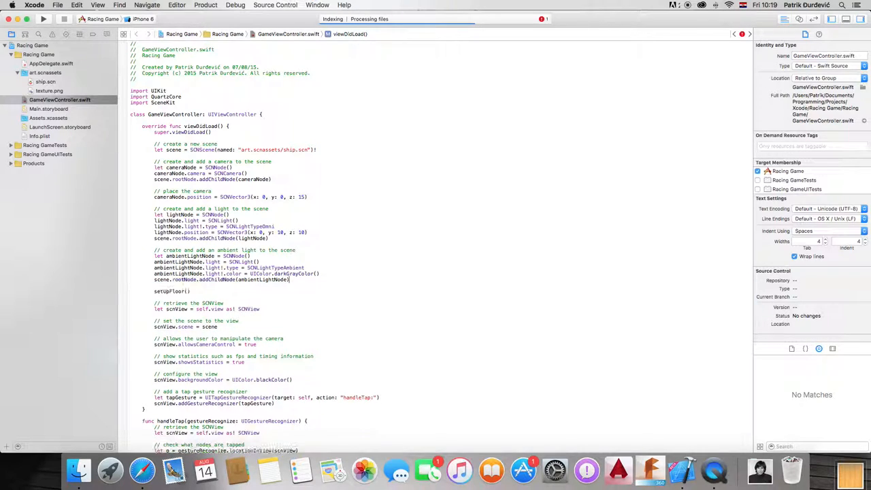
pyautogui.scroll(-3)
pyautogui.write('func setUpFloor() {')
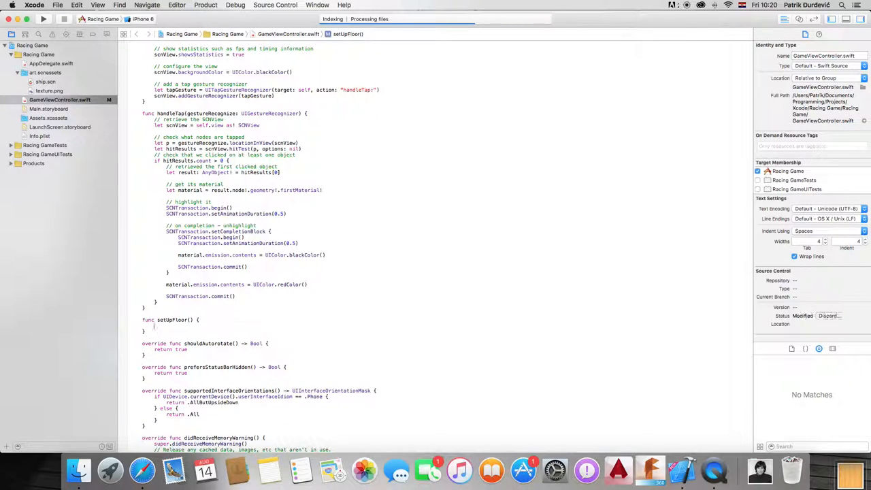
pyautogui.scroll(3)
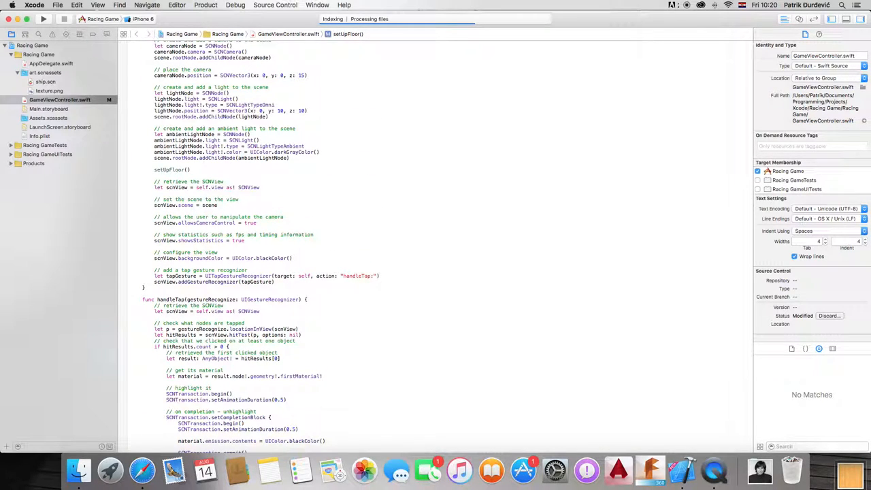
pyautogui.scroll(-3)
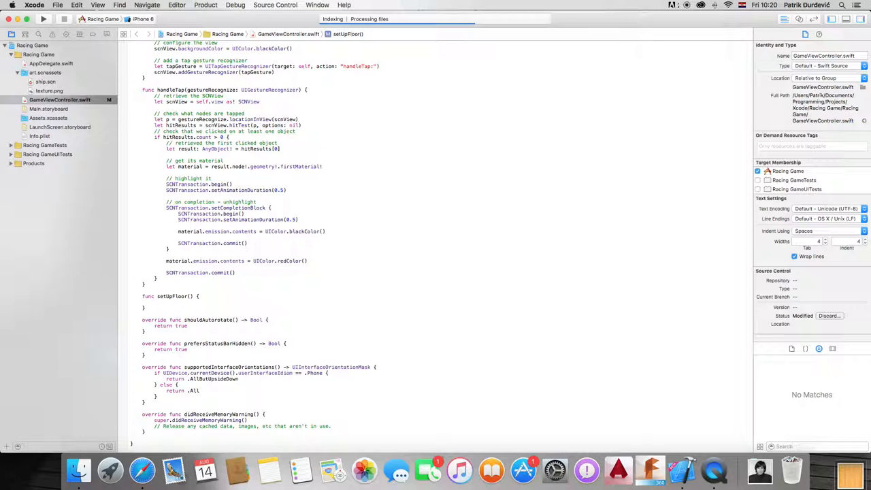
# Step: Add wood.png to art.scnassets and create a floor SCNNode with SCNFloor geometry
pyautogui.write('let floor =')
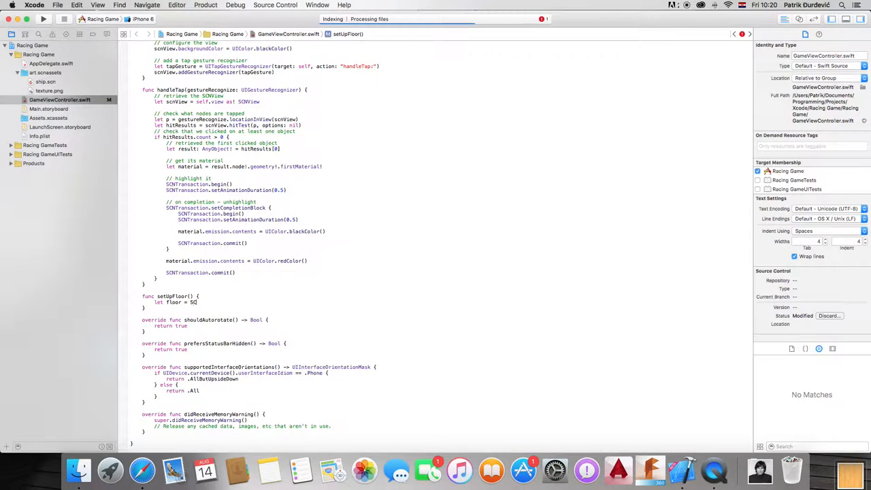
pyautogui.write('SCNNode()')
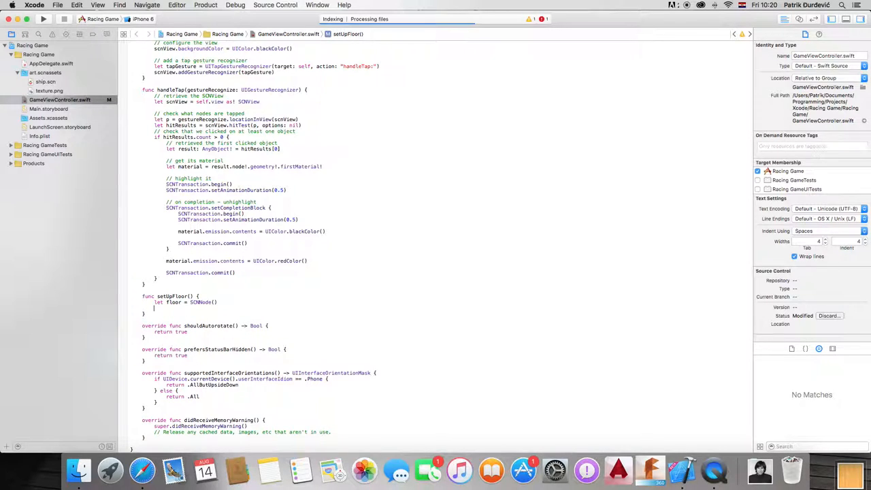
pyautogui.write('floor.geometry = SCNFloor(')
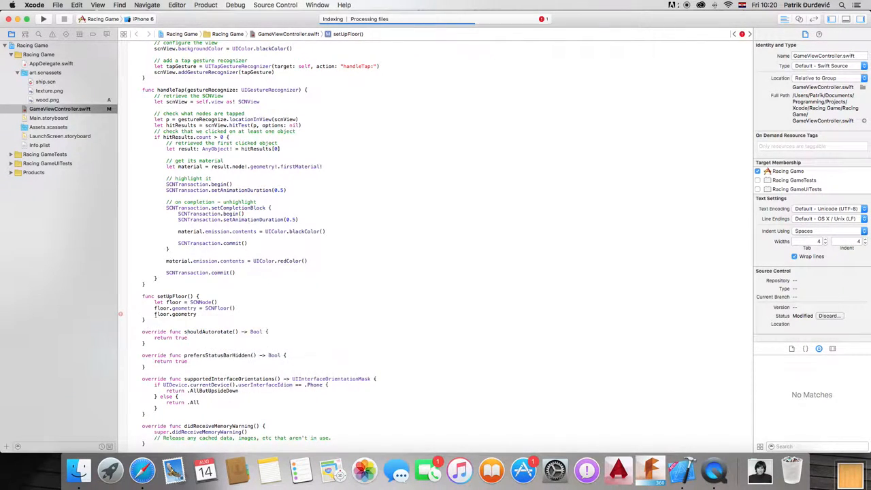
# Step: Texture the floor with art.scnassets/wood.png at scale (2, 2, 1), and begin locksAmbientWithDiffuse
pyautogui.write('.firstMaterial?.diffuse.contents =')
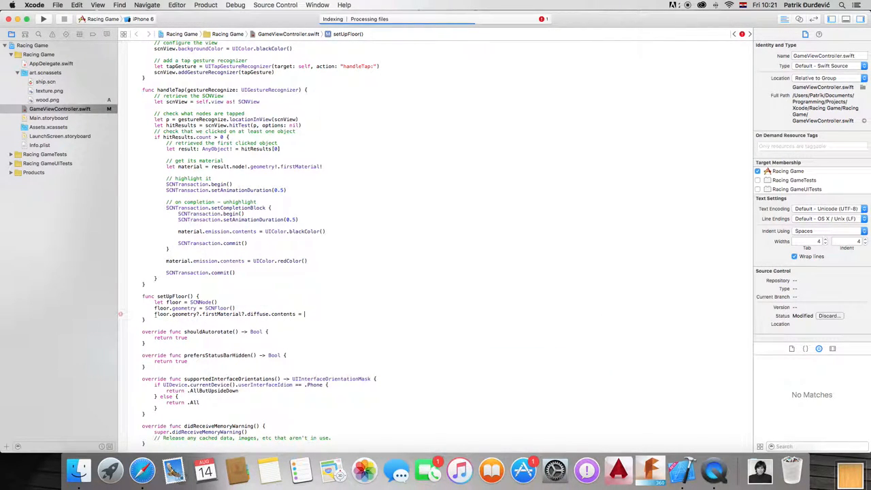
pyautogui.write('"art.scn"')
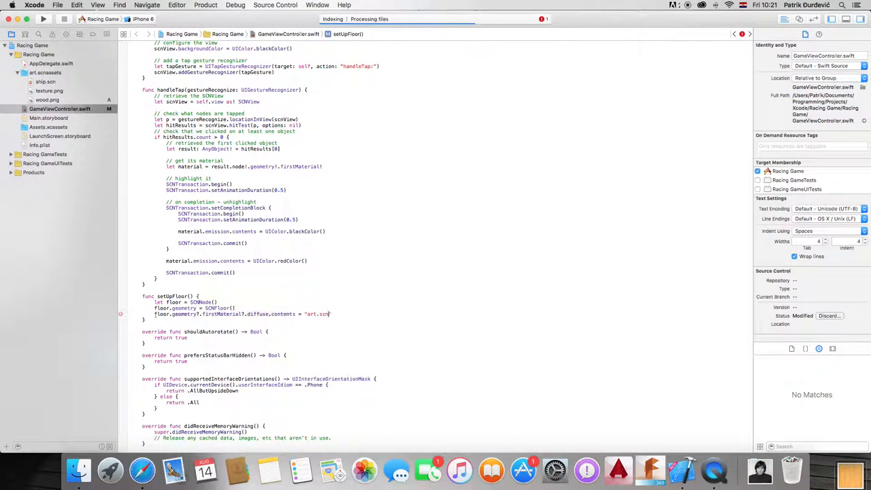
pyautogui.write('assets')
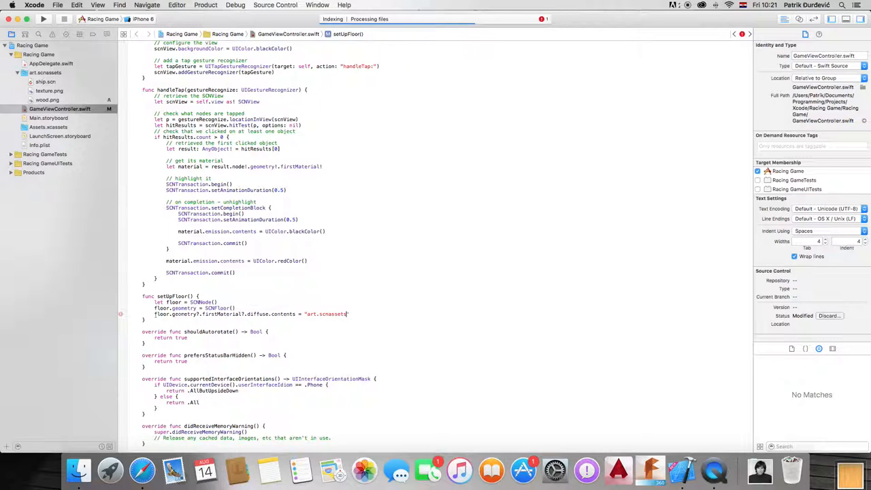
pyautogui.write('/')
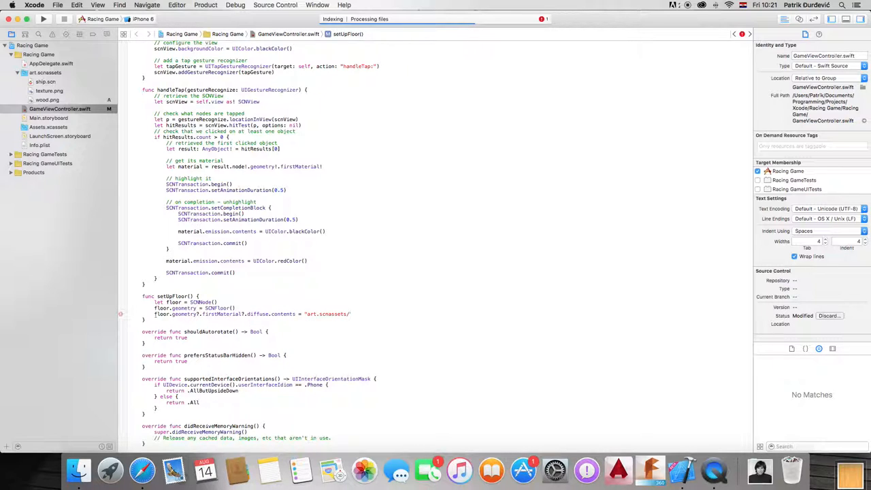
pyautogui.write('wood.')
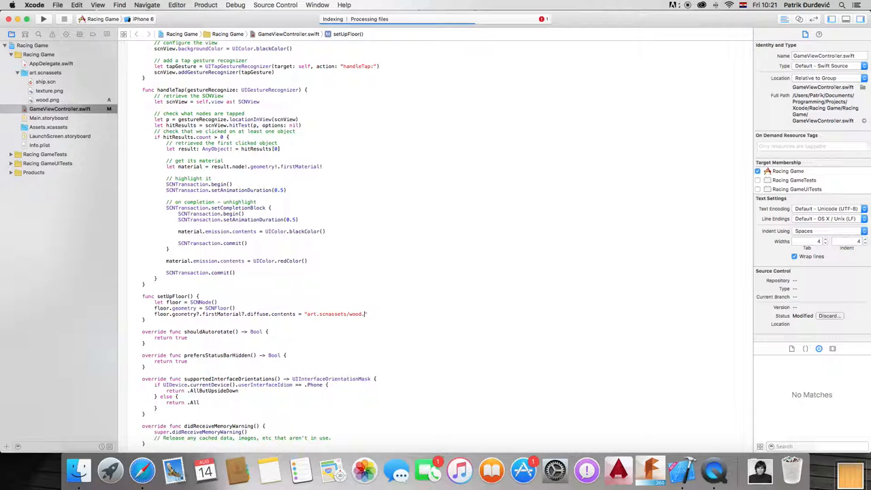
pyautogui.write('png"')
pyautogui.write('floor.geometry?.firstMaterial?.diffuse.')
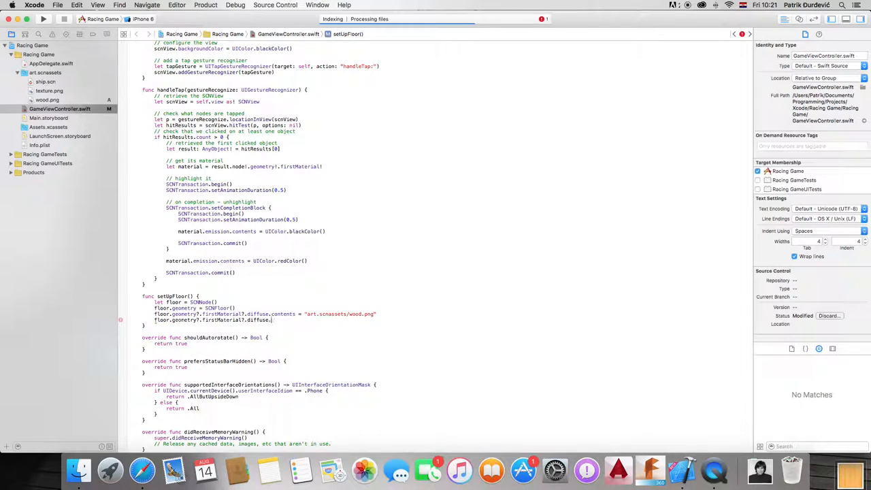
pyautogui.write('contentsTransform')
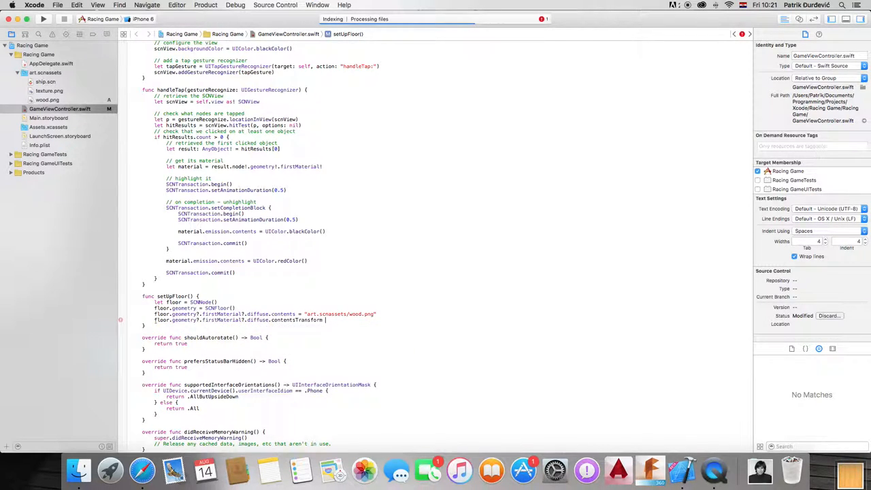
pyautogui.write('SCNMaterial')
pyautogui.write('floor.geometry?.firstMaterial?.locksAmbientWithDiffuse =')
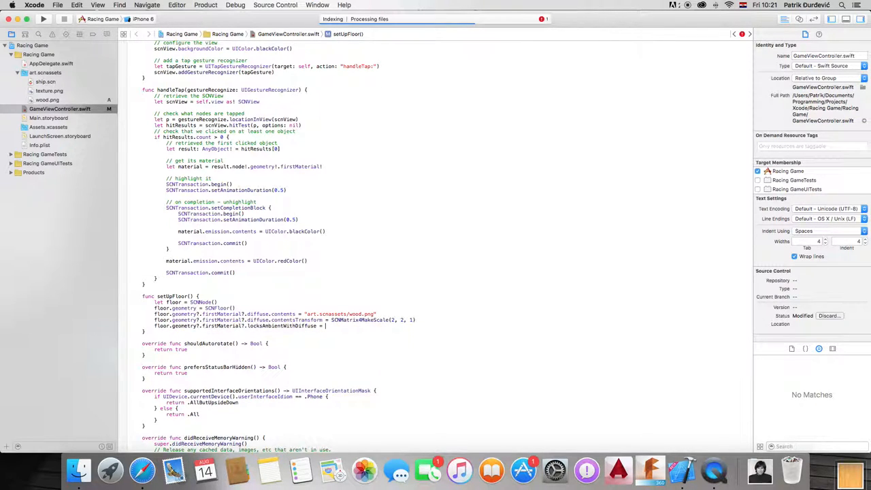
# Step: Set locksAmbientWithDiffuse to true and the SCNFloor's reflectionFalloffEnd to 10
pyautogui.write('true')
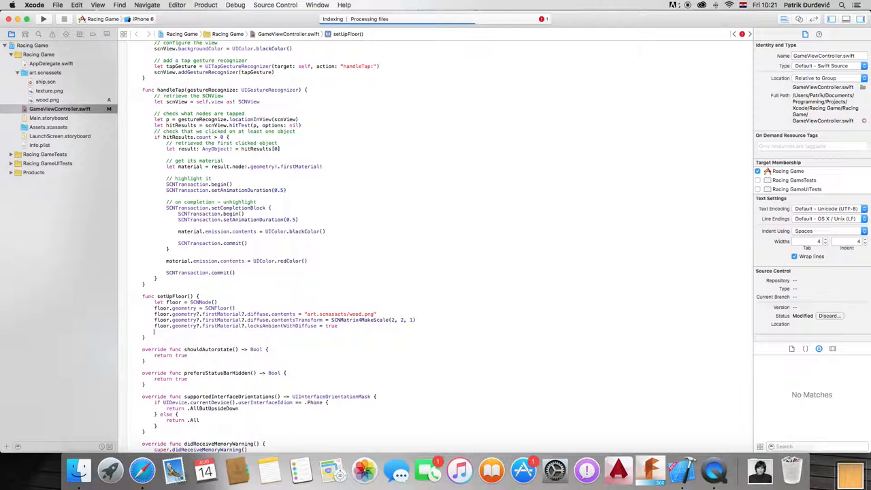
pyautogui.write('floor')
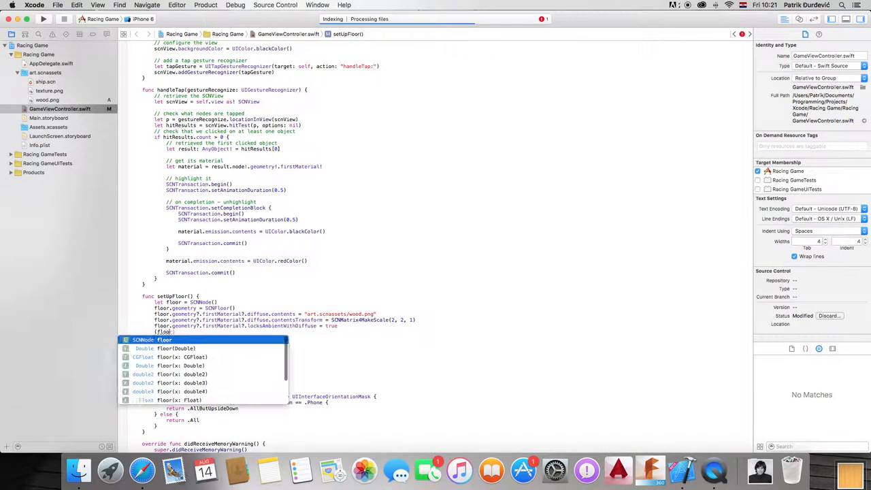
pyautogui.write('.geometry as! SCNFloor).reflectionFalloffEnd = 10')
pyautogui.write('let')
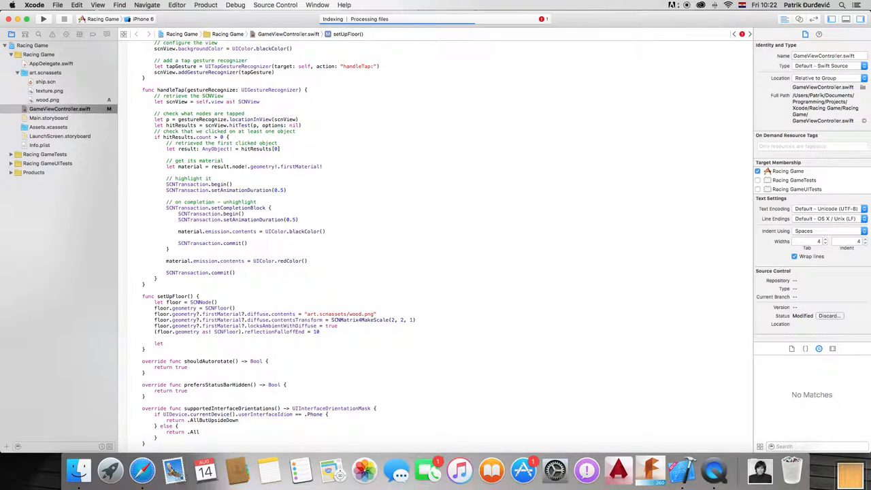
# Step: Create a static physics body with friction 1 and assign it to the floor
pyautogui.write('sta')
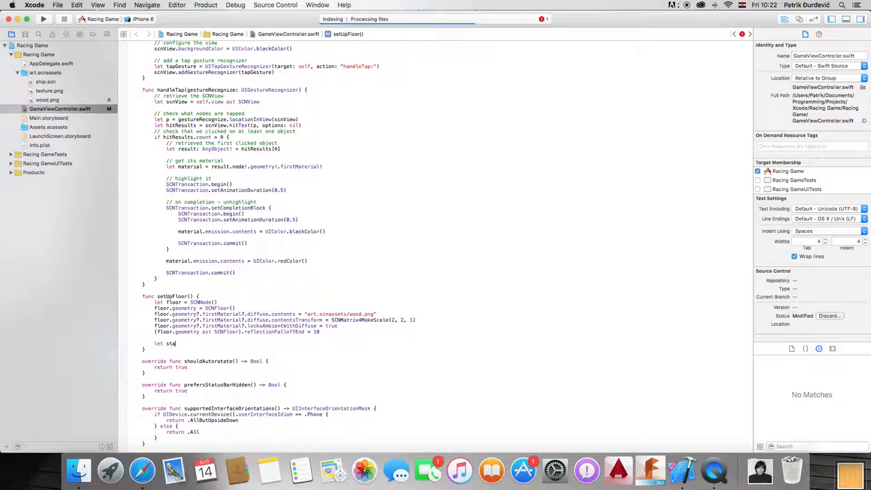
pyautogui.write('ticBody = SCNPhysicsBody.staticBody(')
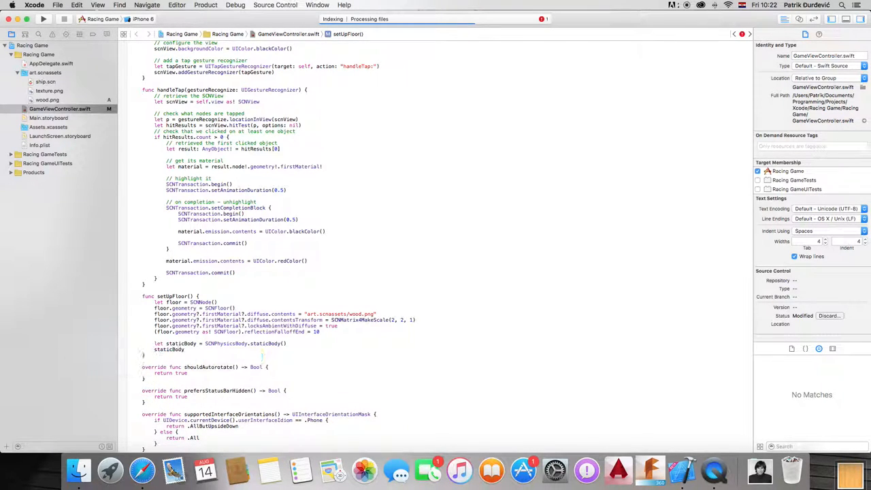
pyautogui.write('.friction = 1')
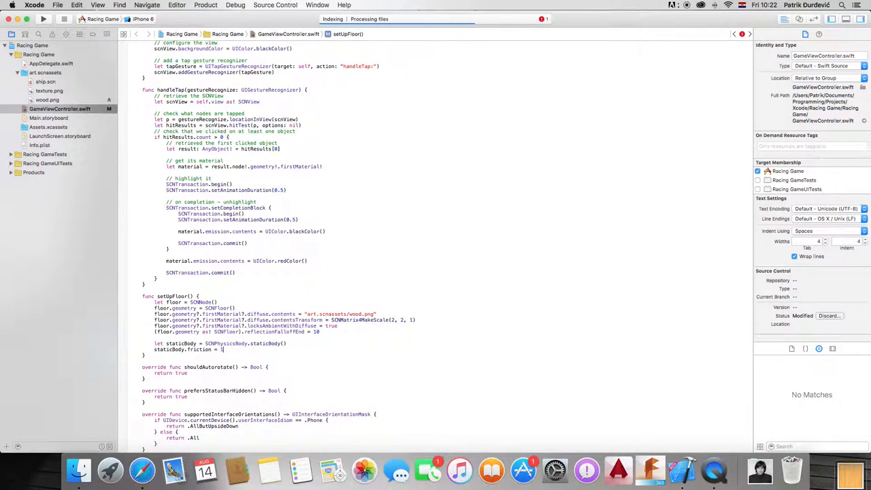
pyautogui.write('floor.physicsBody')
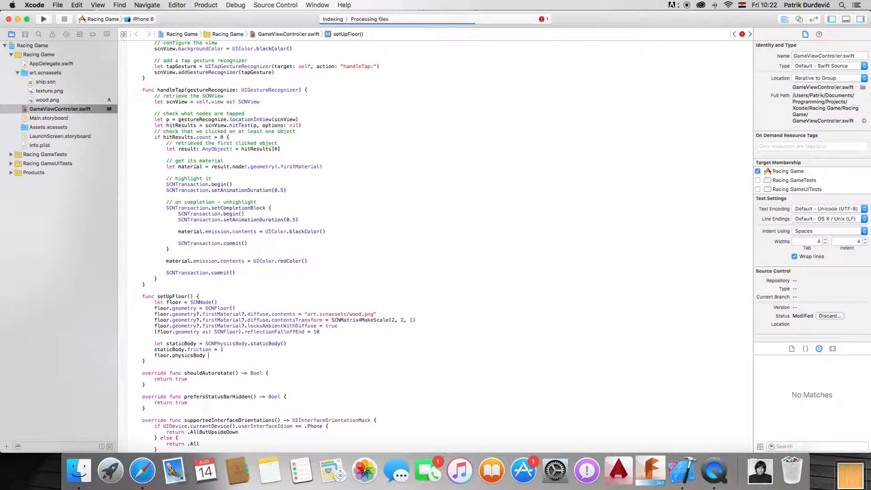
pyautogui.write('= staticBody')
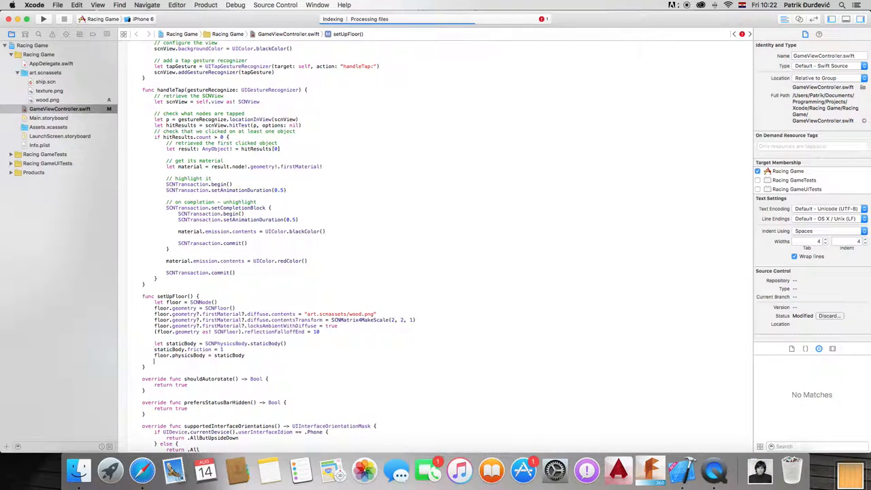
# Step: Add the floor node to the scene with scene.rootNode.addChildNode(floor)
pyautogui.write('scene.')
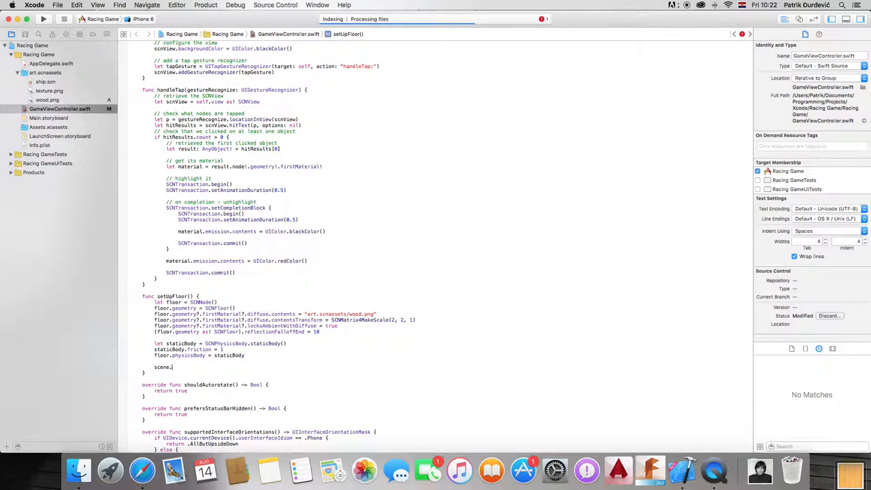
pyautogui.write('rootN')
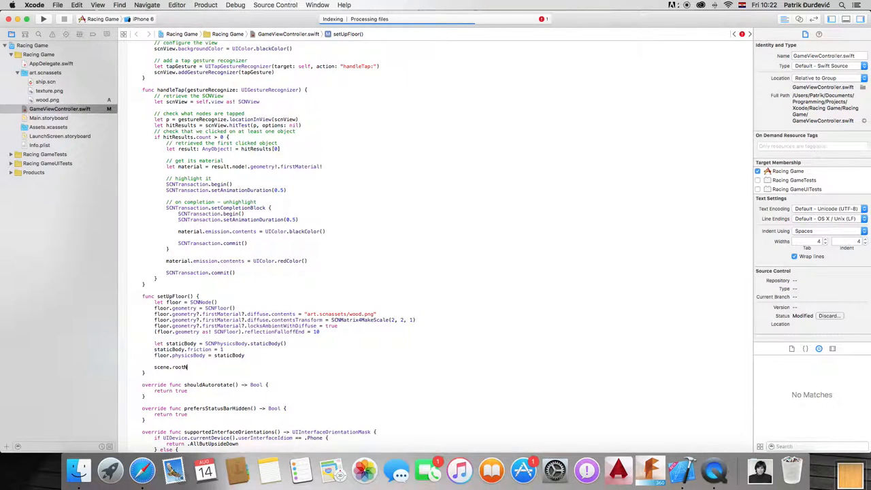
pyautogui.write('Node.add')
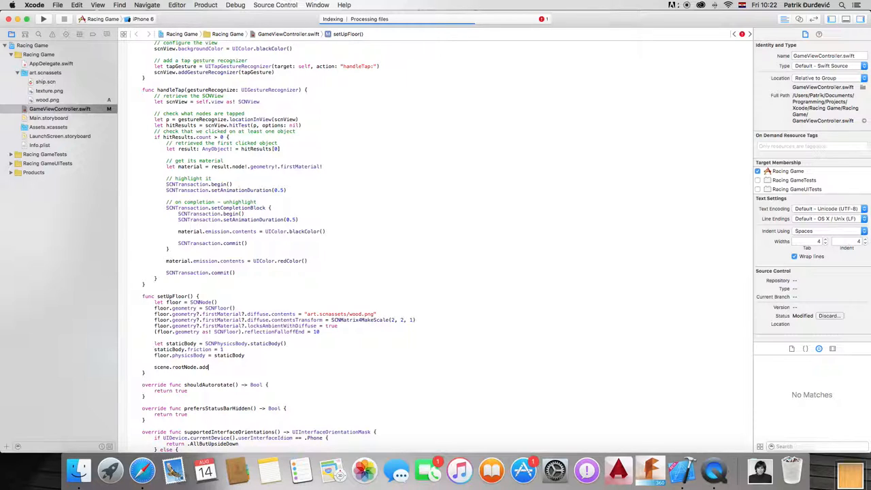
pyautogui.write('ChildNode')
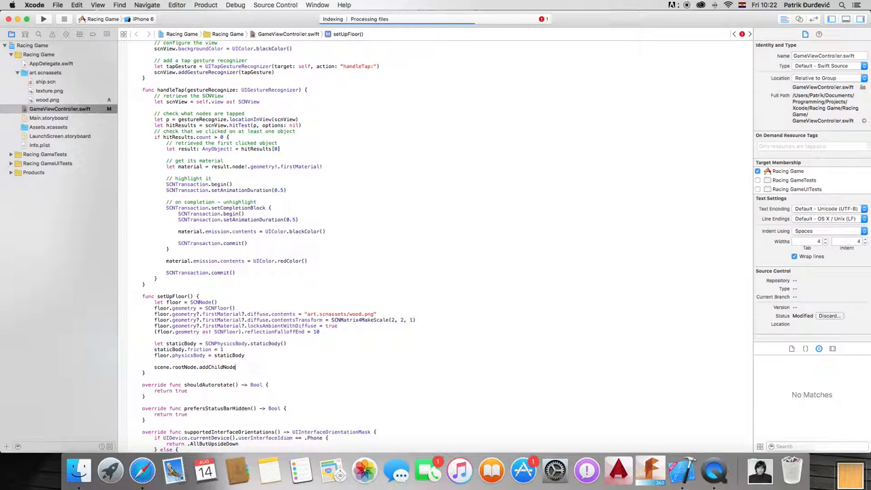
pyautogui.write('(floor)')
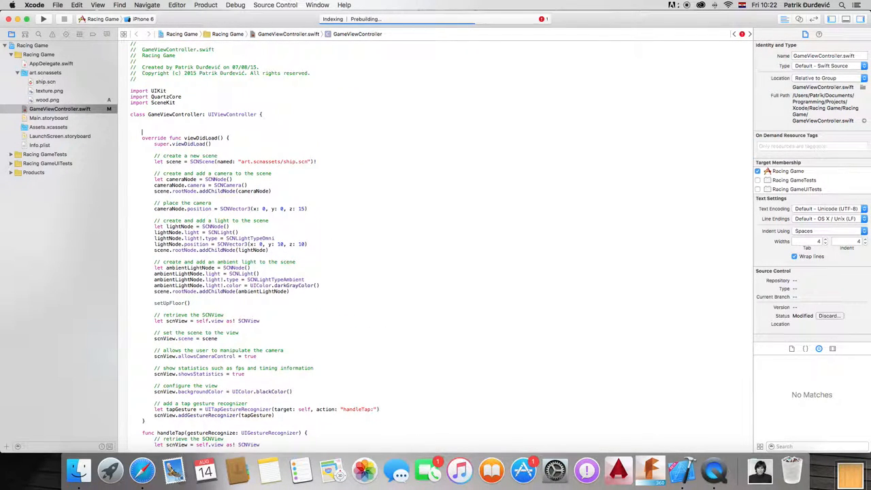
# Step: Declare a class-level var scene: SCNScene! and assign it in viewDidLoad without let
pyautogui.write('var scene')
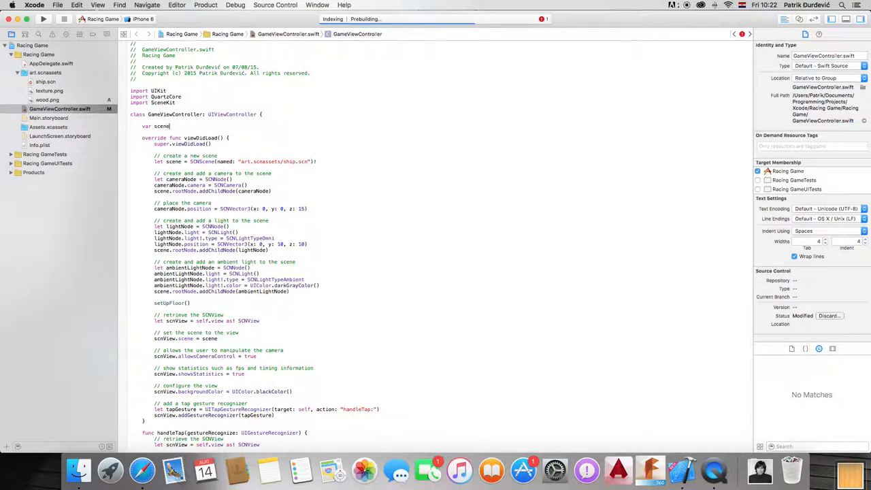
pyautogui.write('SCNScene!')
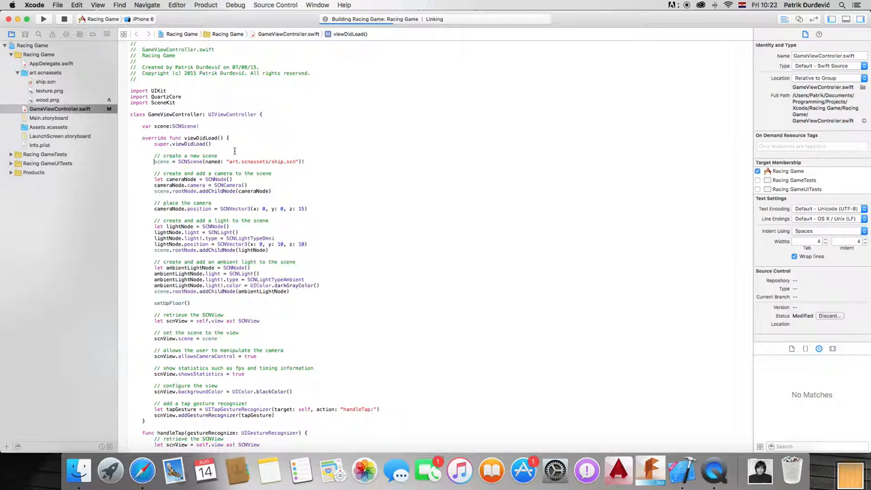
pyautogui.scroll(-3)
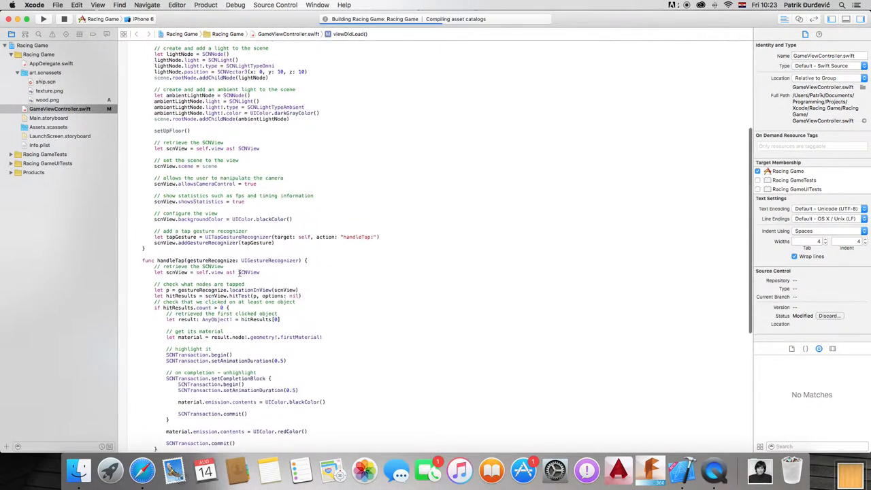
pyautogui.scroll(-3)
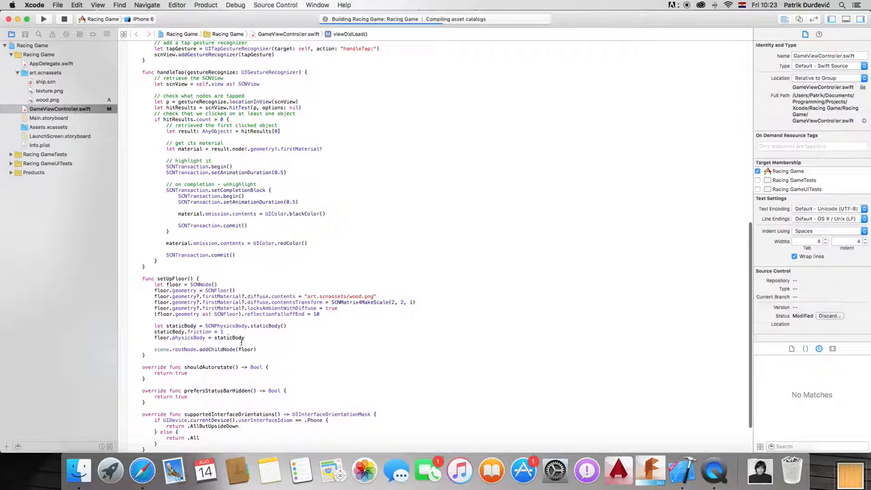
pyautogui.scroll(3)
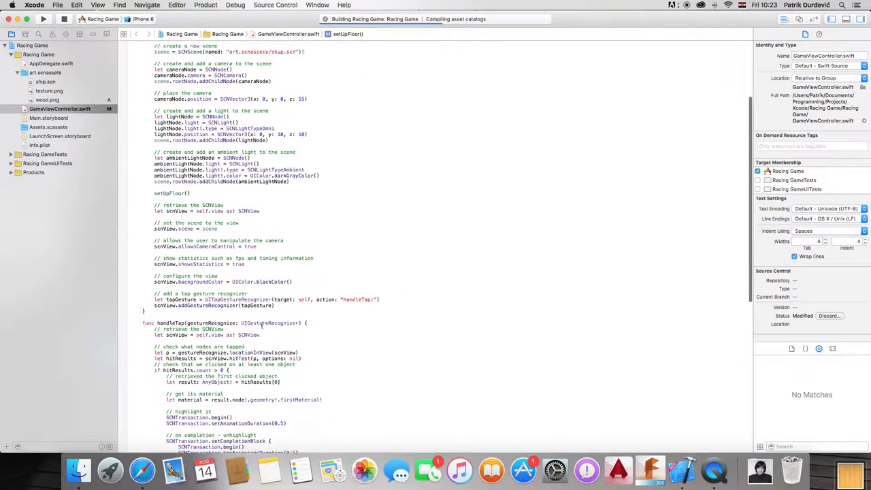
pyautogui.scroll(3)
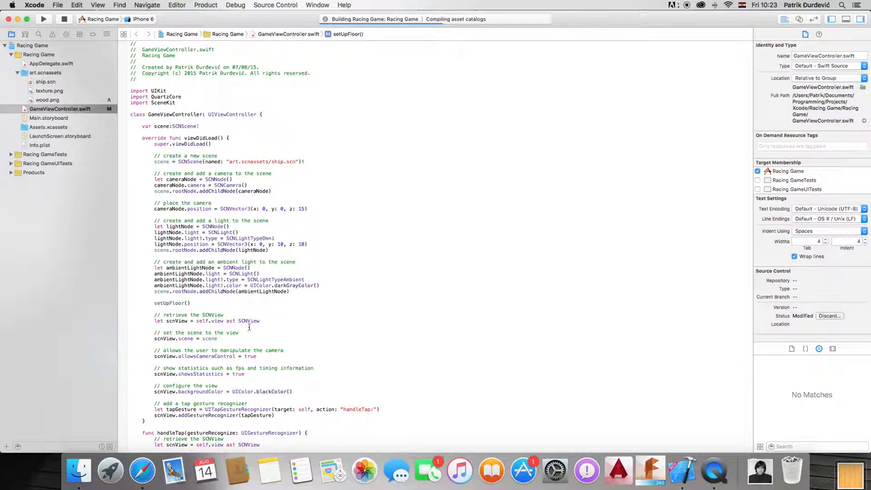
pyautogui.moveTo(142, 470)
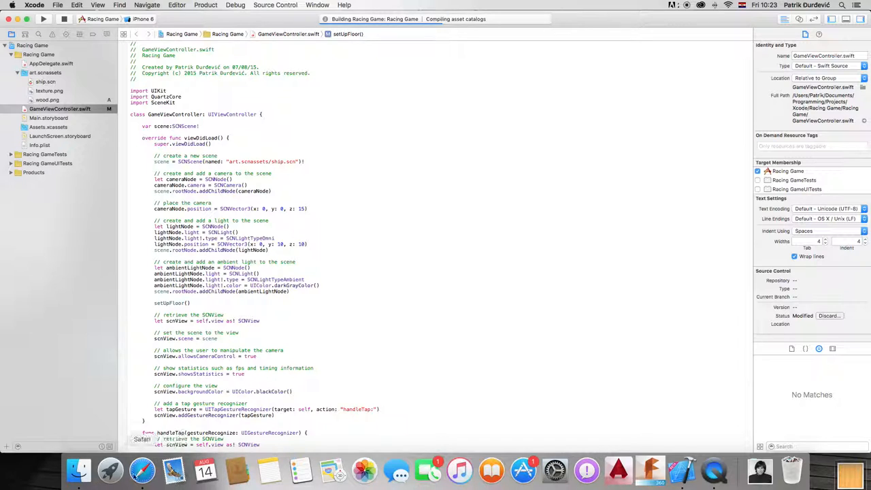